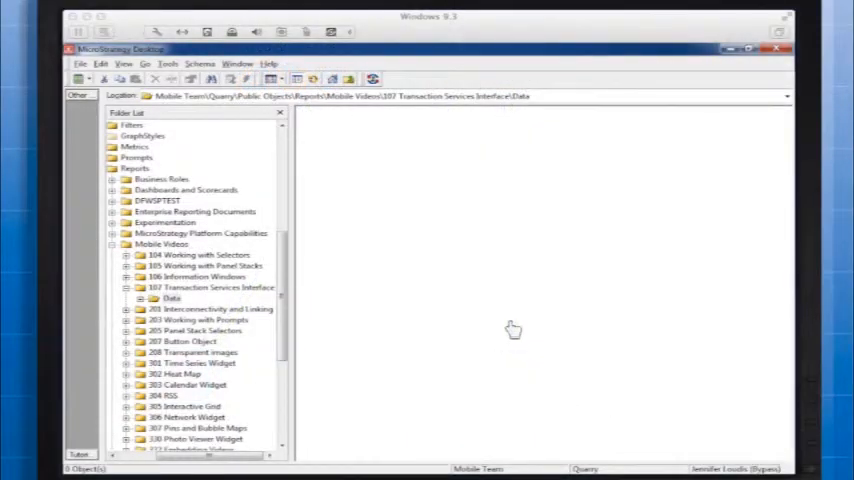
{"action": "mouse_move", "coordinate": [408, 243]}
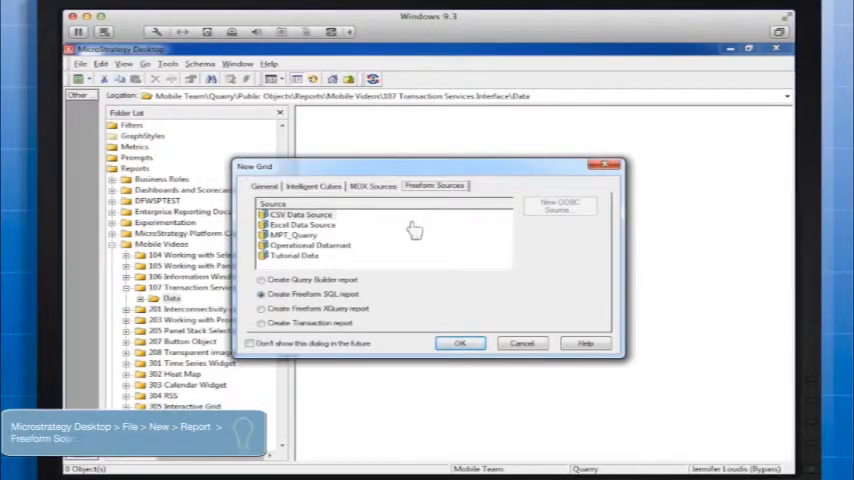
Choose the Create Transaction report option in New Grid and confirm
{"action": "left_click", "coordinate": [294, 235]}
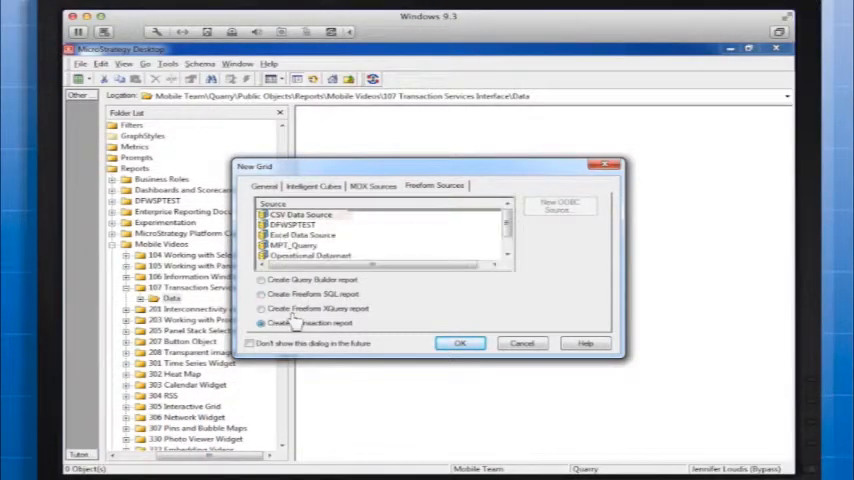
{"action": "left_click", "coordinate": [459, 343]}
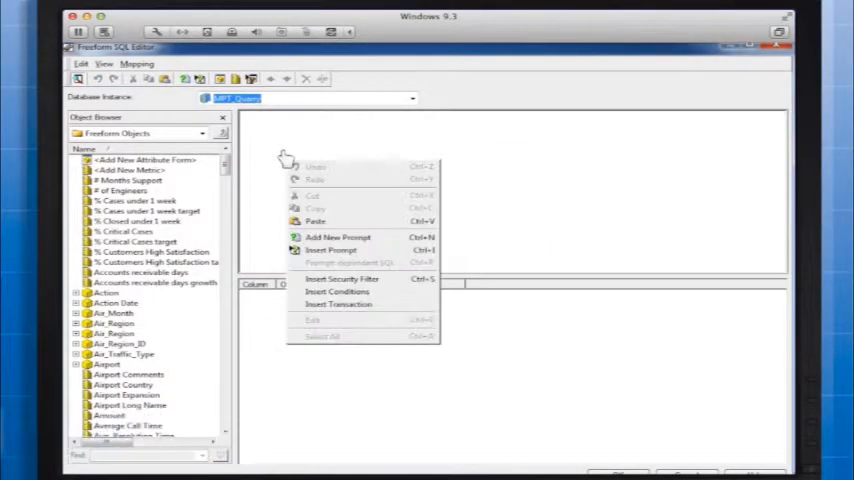
{"action": "mouse_move", "coordinate": [340, 304]}
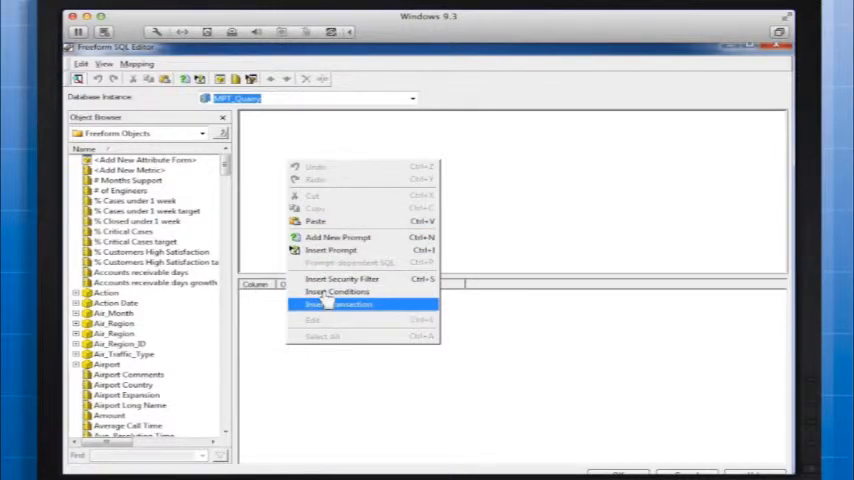
Insert a Begin/End Transaction block for the INSERT INTO LU_Customer statement
{"action": "left_click", "coordinate": [338, 304]}
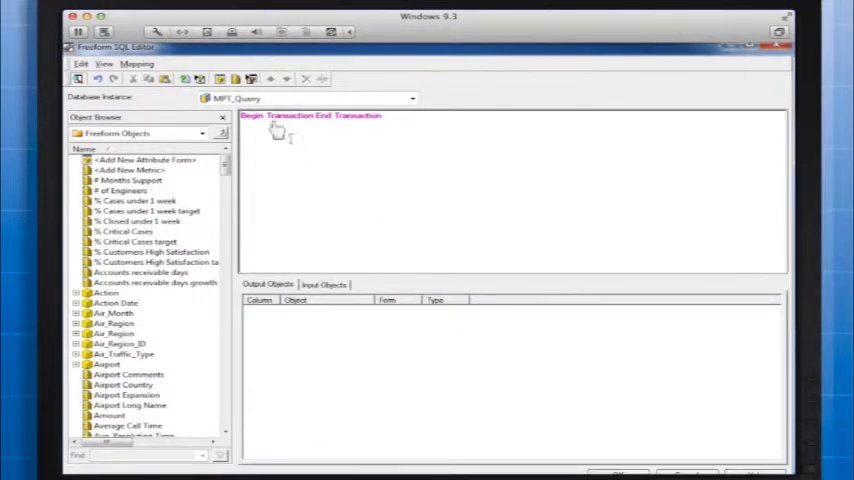
{"action": "mouse_move", "coordinate": [310, 118]}
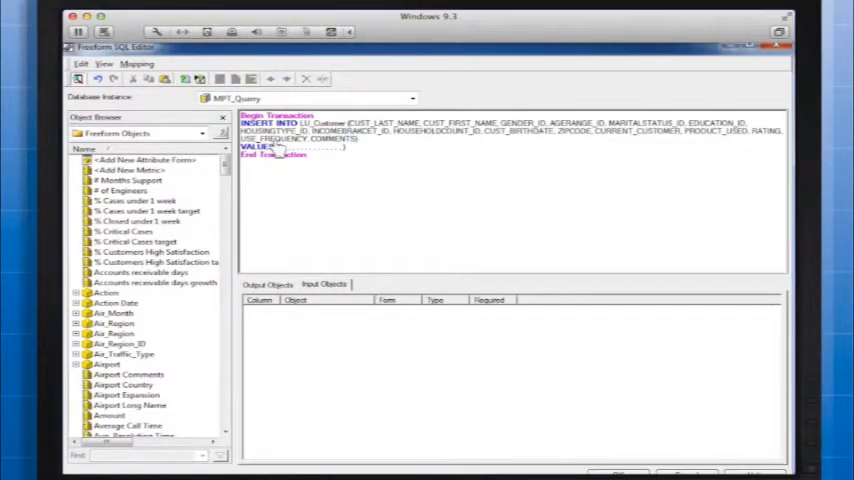
Define a new attribute form input inside the VALUES clause
{"action": "right_click", "coordinate": [290, 150]}
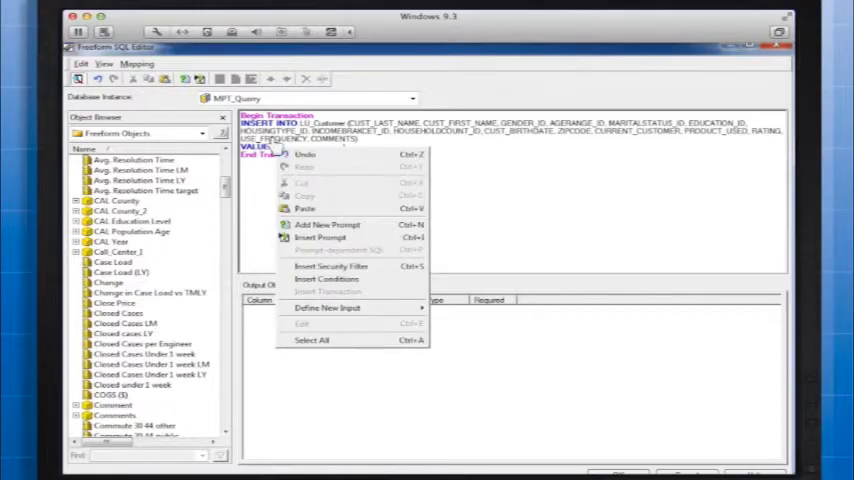
{"action": "mouse_move", "coordinate": [327, 307]}
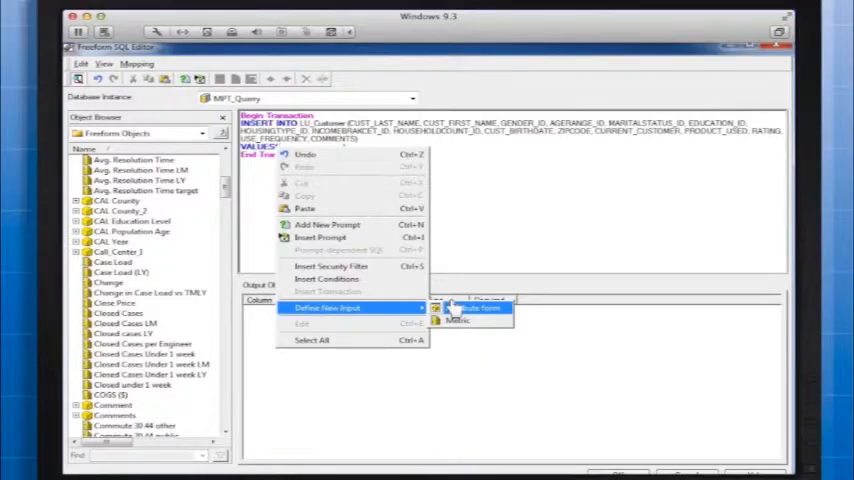
{"action": "left_click", "coordinate": [477, 307]}
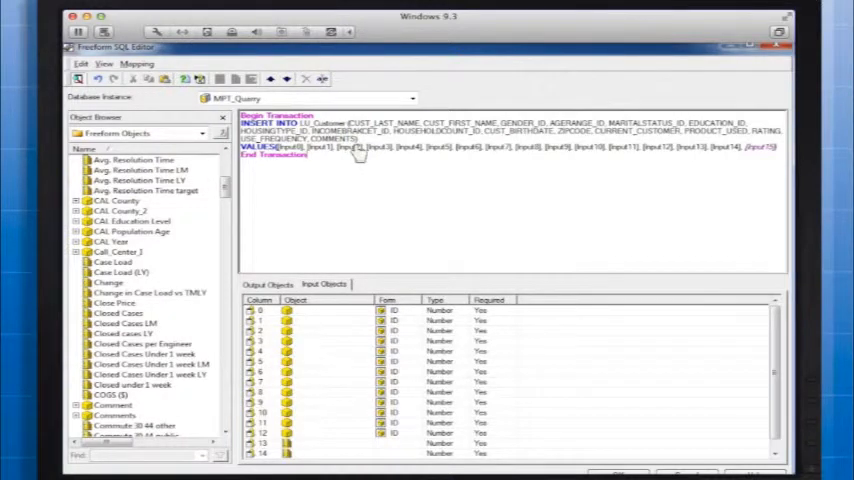
{"action": "mouse_move", "coordinate": [320, 363]}
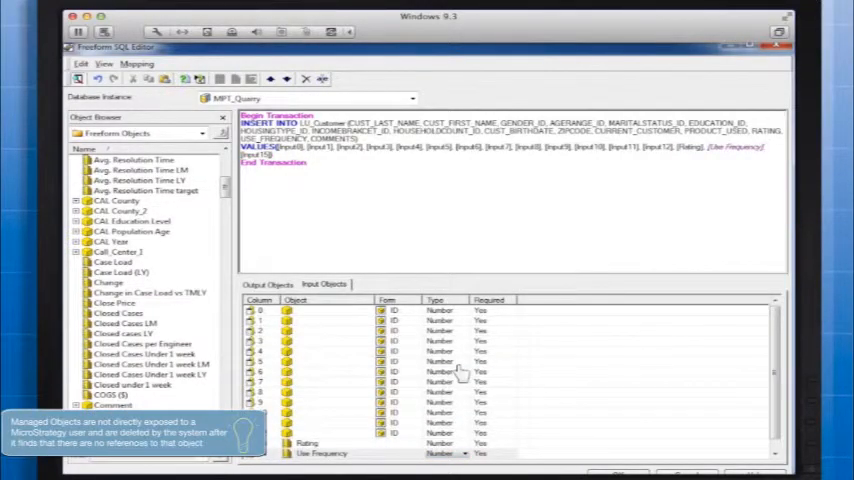
{"action": "mouse_move", "coordinate": [334, 357]}
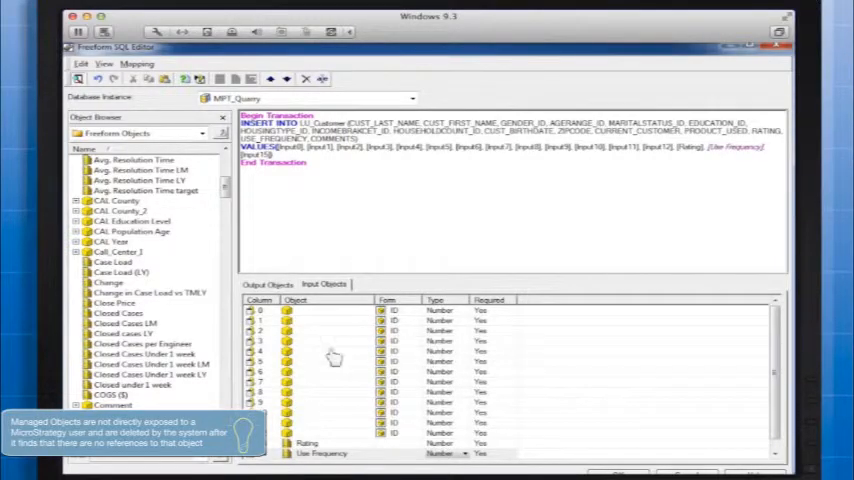
Replace an input object with its matching Customer attribute form, e.g. Age Range@ID
{"action": "right_click", "coordinate": [295, 310]}
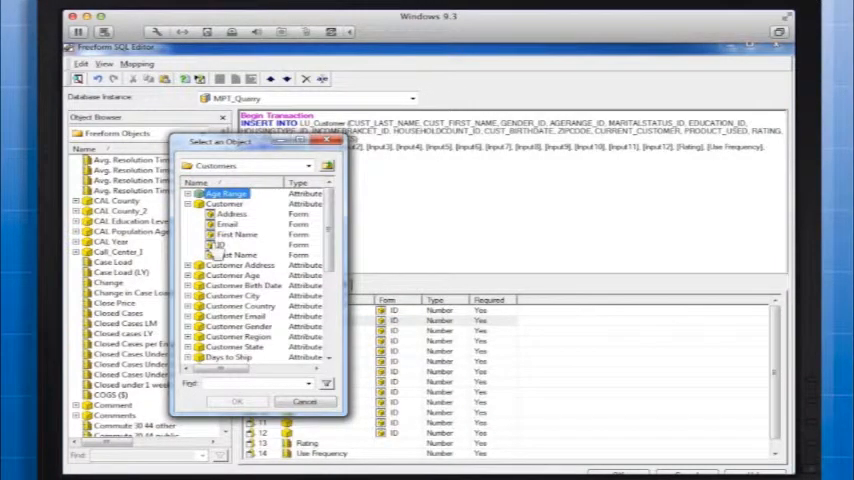
{"action": "left_click", "coordinate": [238, 401]}
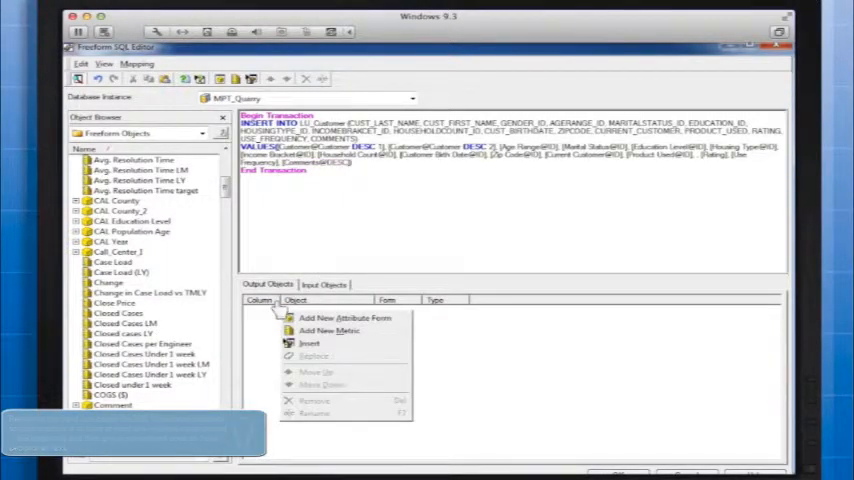
{"action": "mouse_move", "coordinate": [330, 330]}
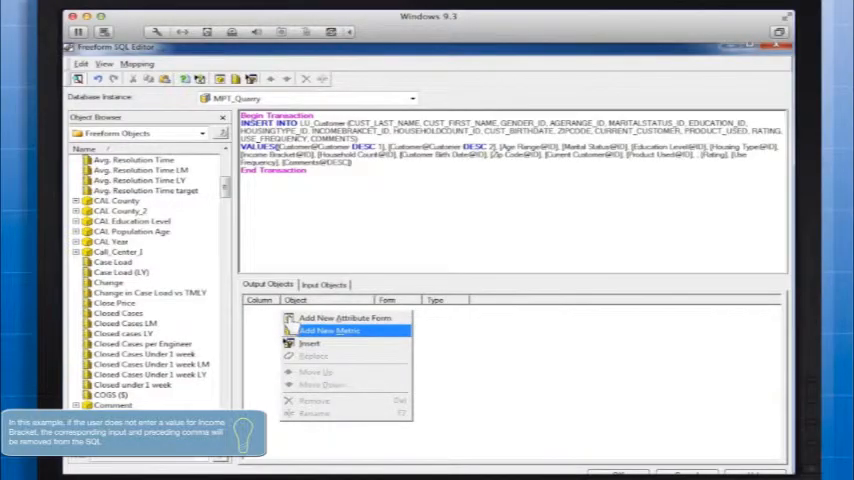
Add a new metric named Output as the transaction's output object
{"action": "left_click", "coordinate": [325, 330]}
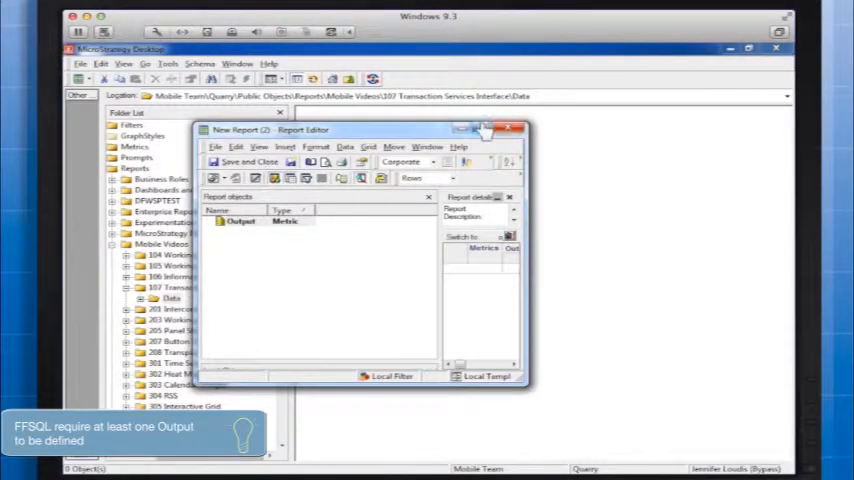
Save the report as Add Customer in the Data folder
{"action": "left_click", "coordinate": [221, 162]}
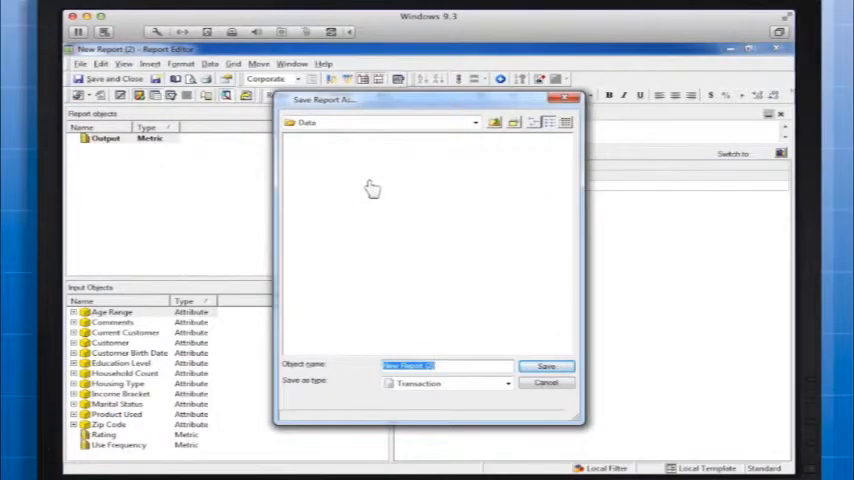
{"action": "left_click", "coordinate": [546, 365]}
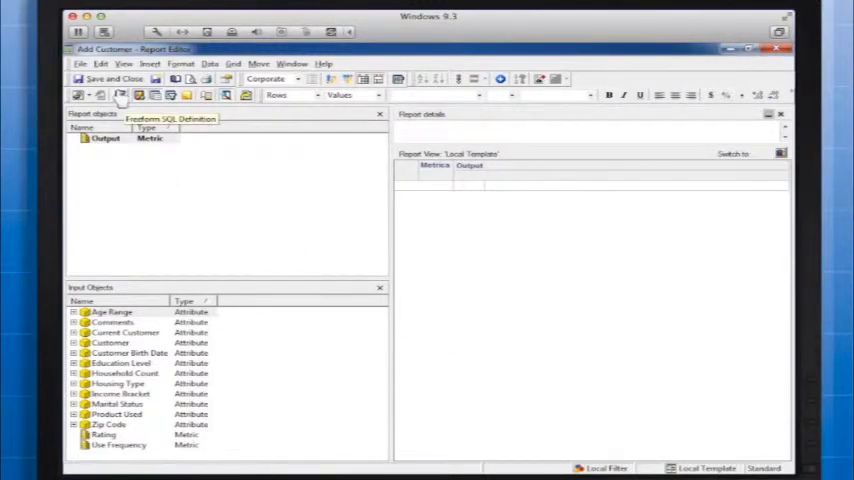
{"action": "left_click", "coordinate": [209, 63]}
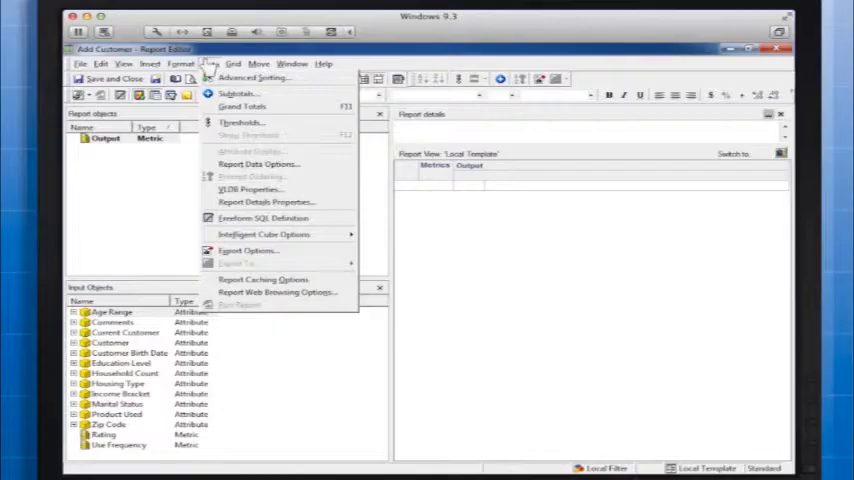
{"action": "mouse_move", "coordinate": [263, 218]}
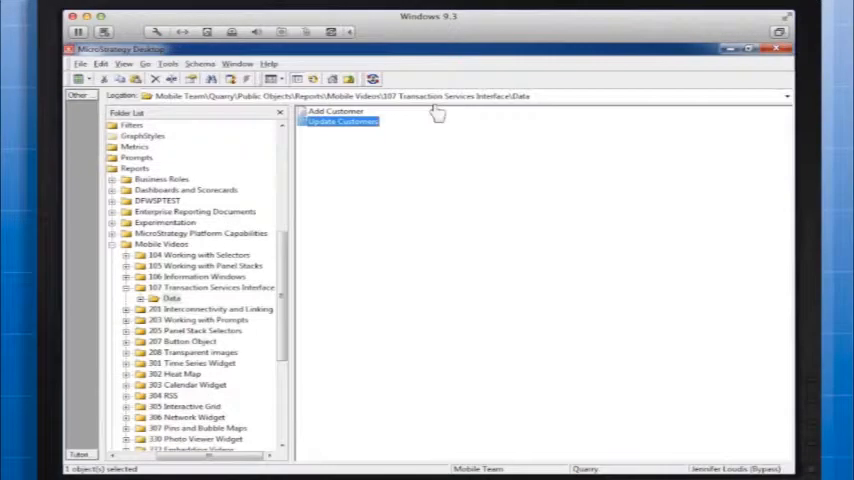
Open the action menu for a saved transaction report to edit it
{"action": "right_click", "coordinate": [340, 121]}
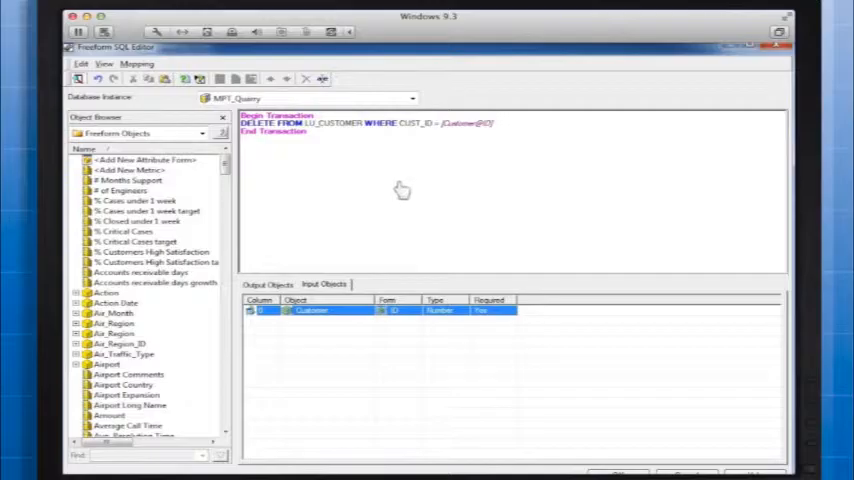
{"action": "mouse_move", "coordinate": [416, 169]}
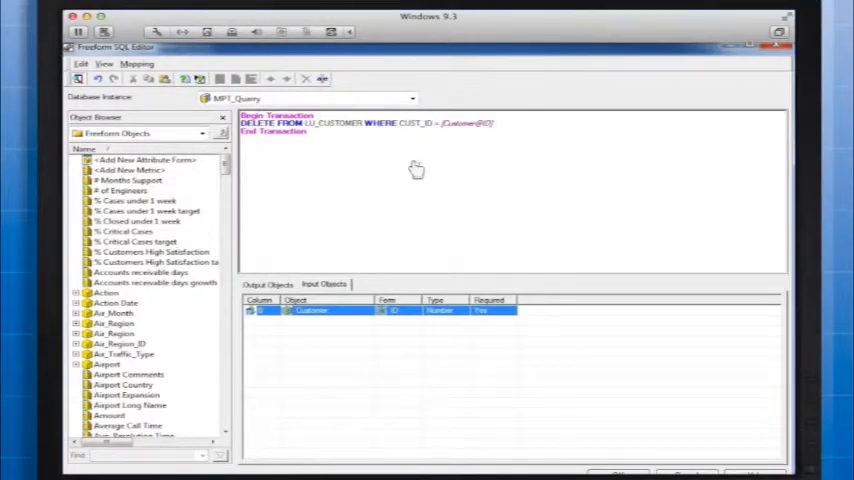